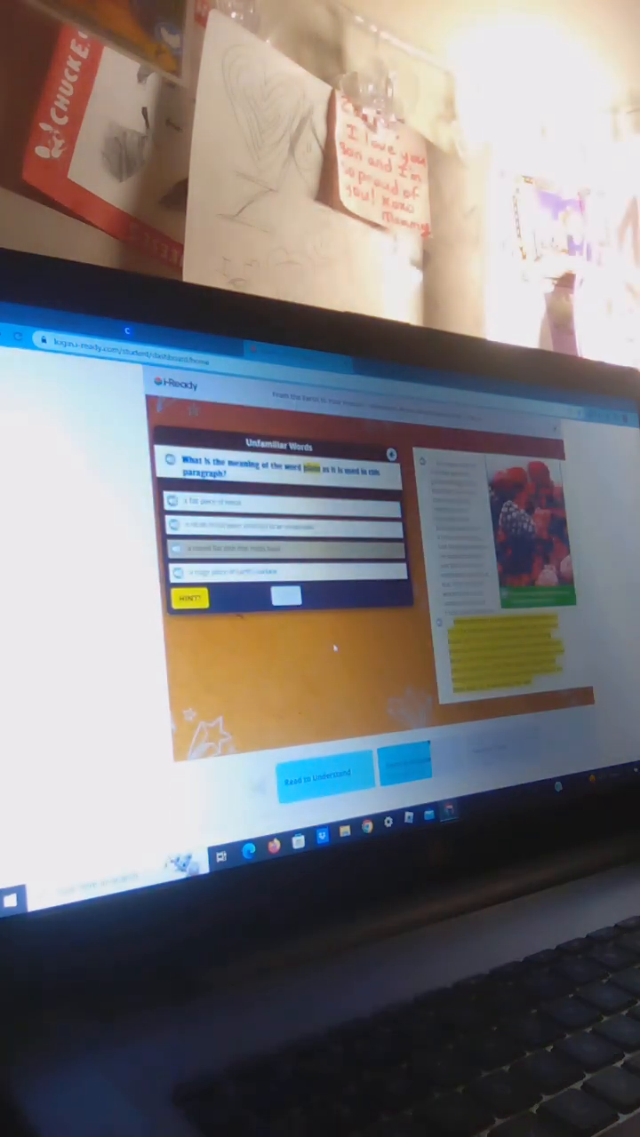
# Answer that 'plate' means 'a flat piece of metal', submit it, and return to the article.
pyautogui.click(284, 503)
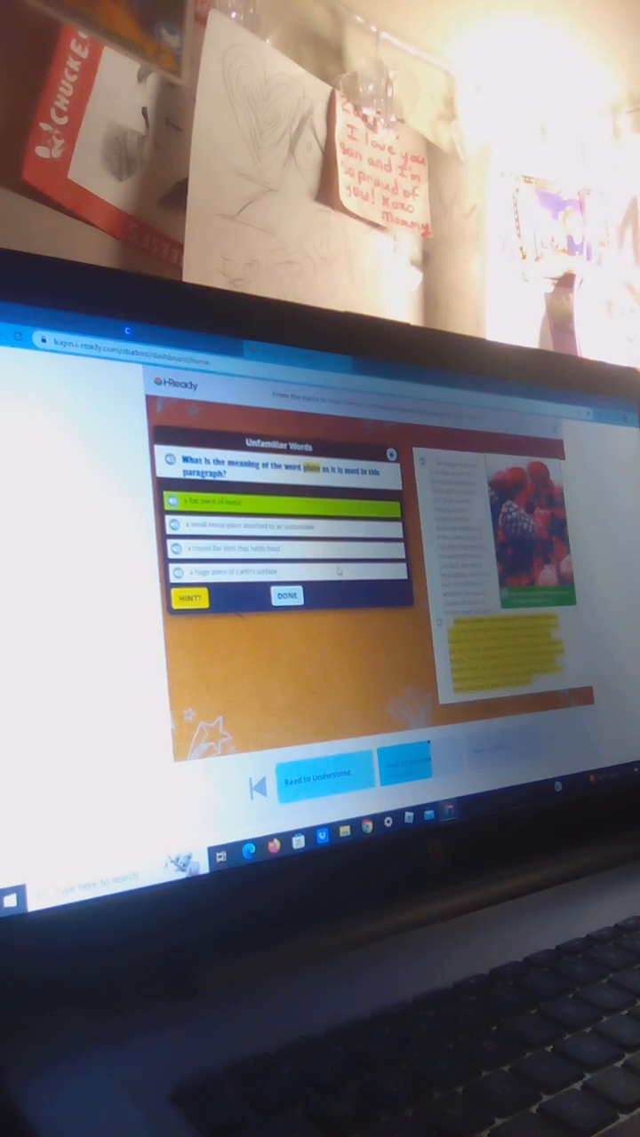
pyautogui.click(286, 599)
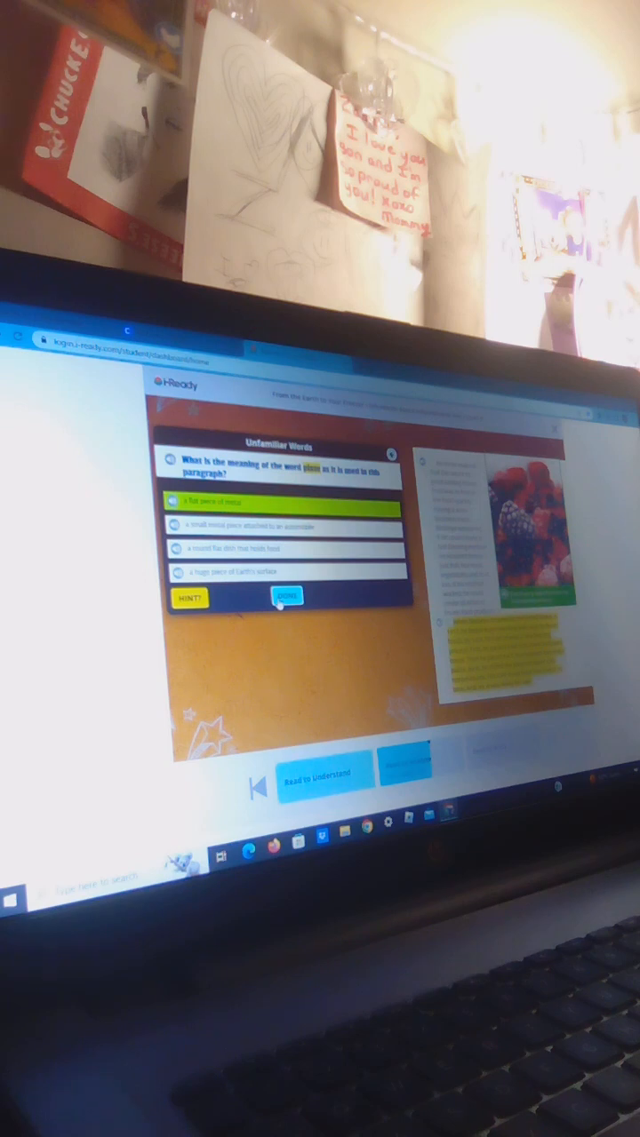
pyautogui.click(286, 597)
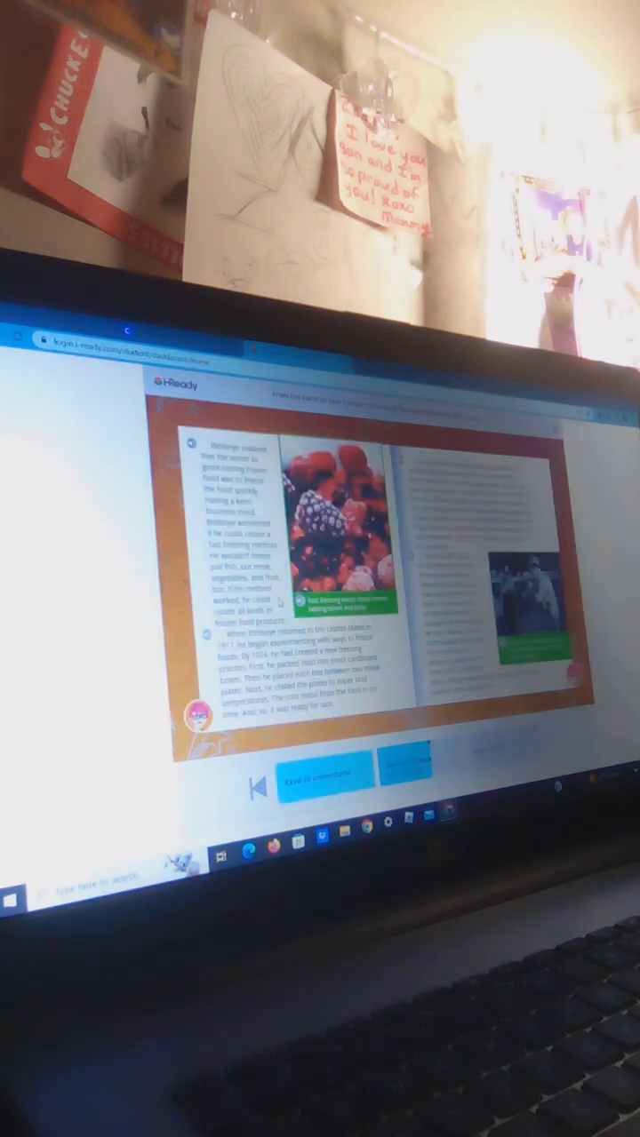